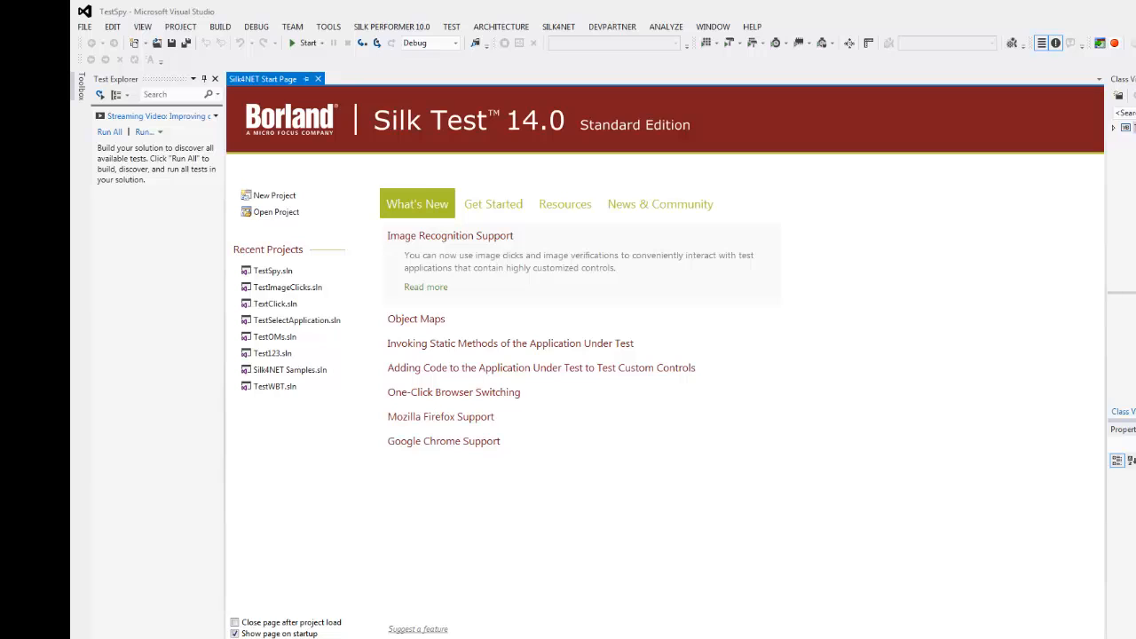
click(559, 26)
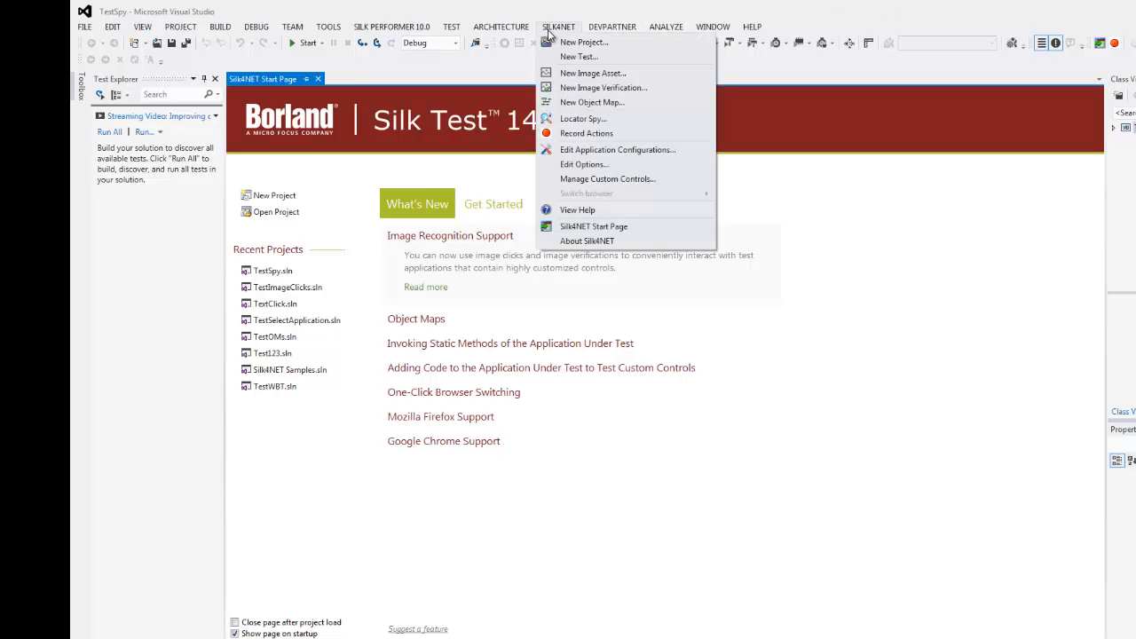
mouse_move(587, 57)
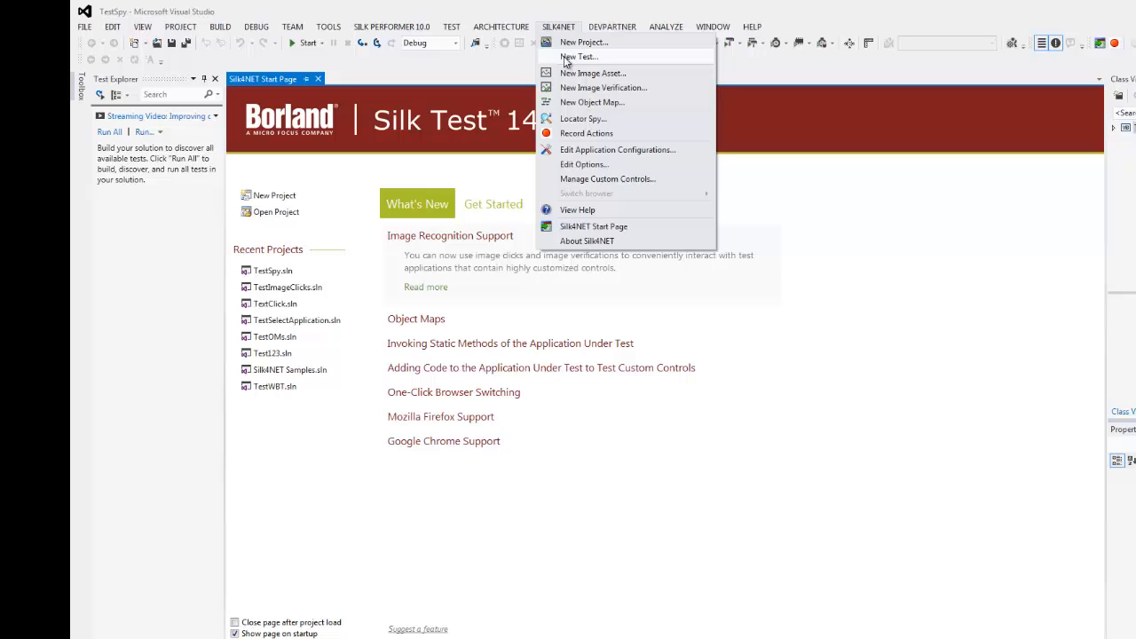
click(582, 57)
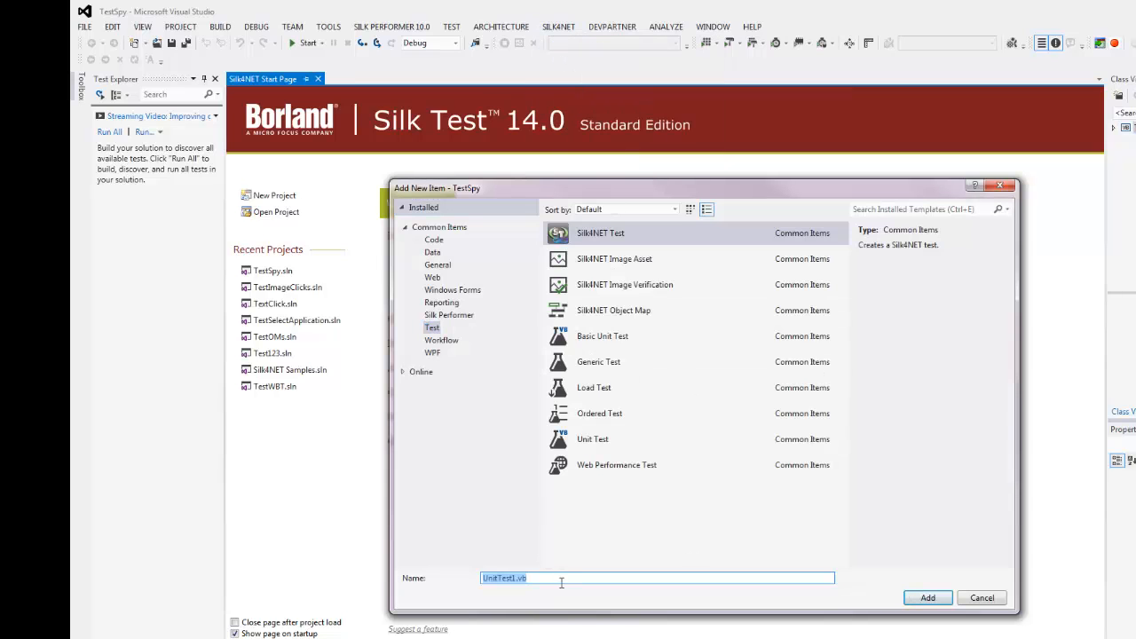
text(Fail)
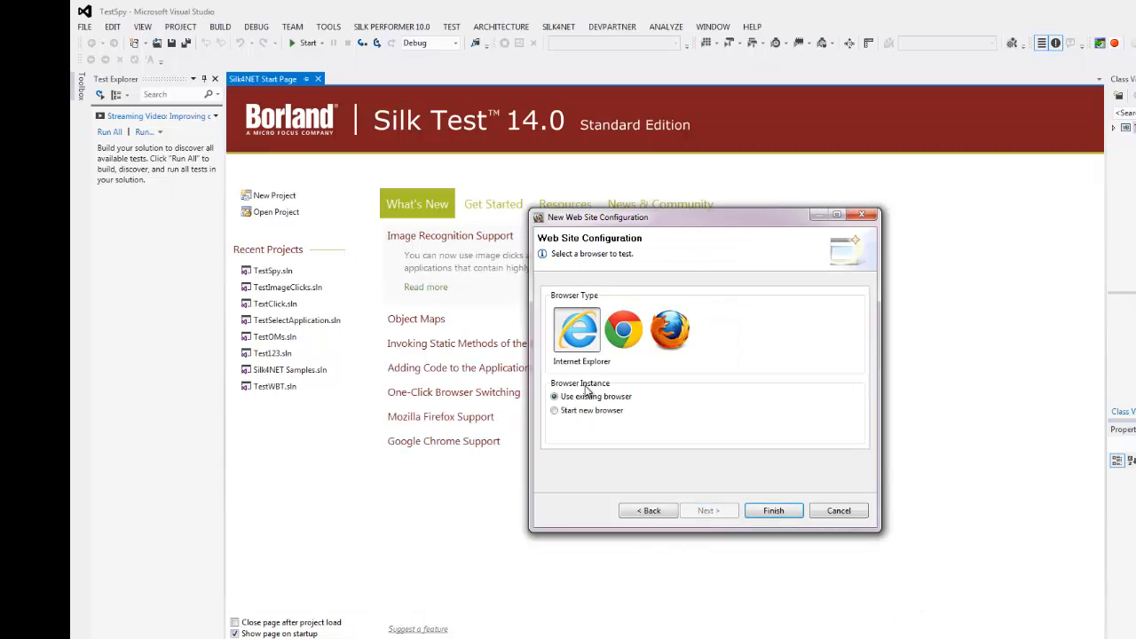
click(553, 410)
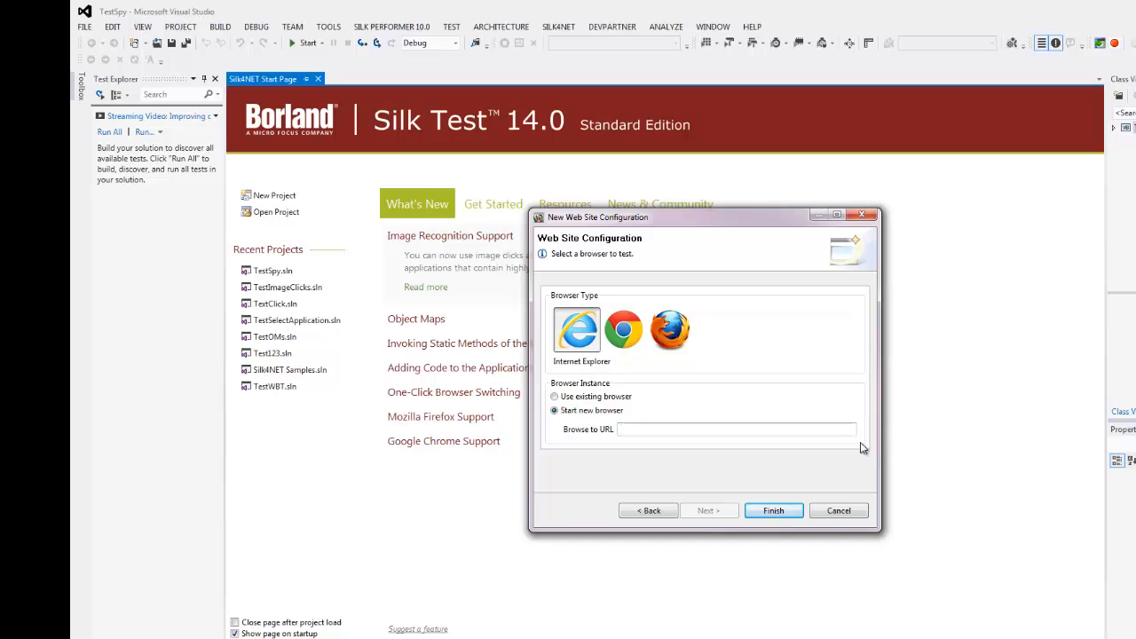
text(http://demo.borland.com/InsuranceWebExtJS/)
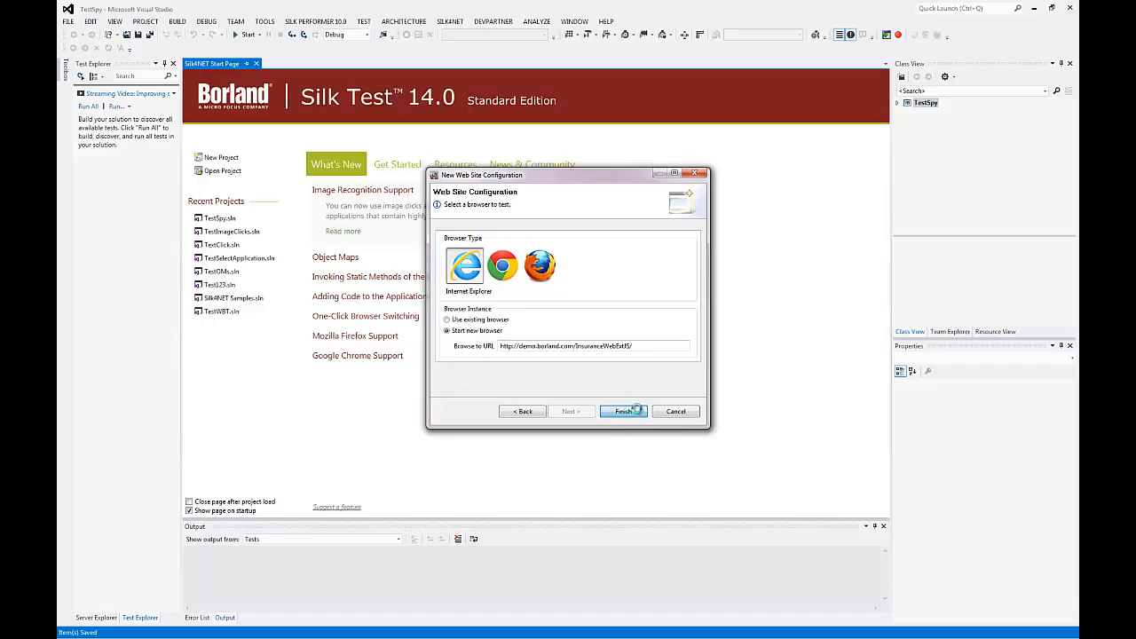
click(623, 411)
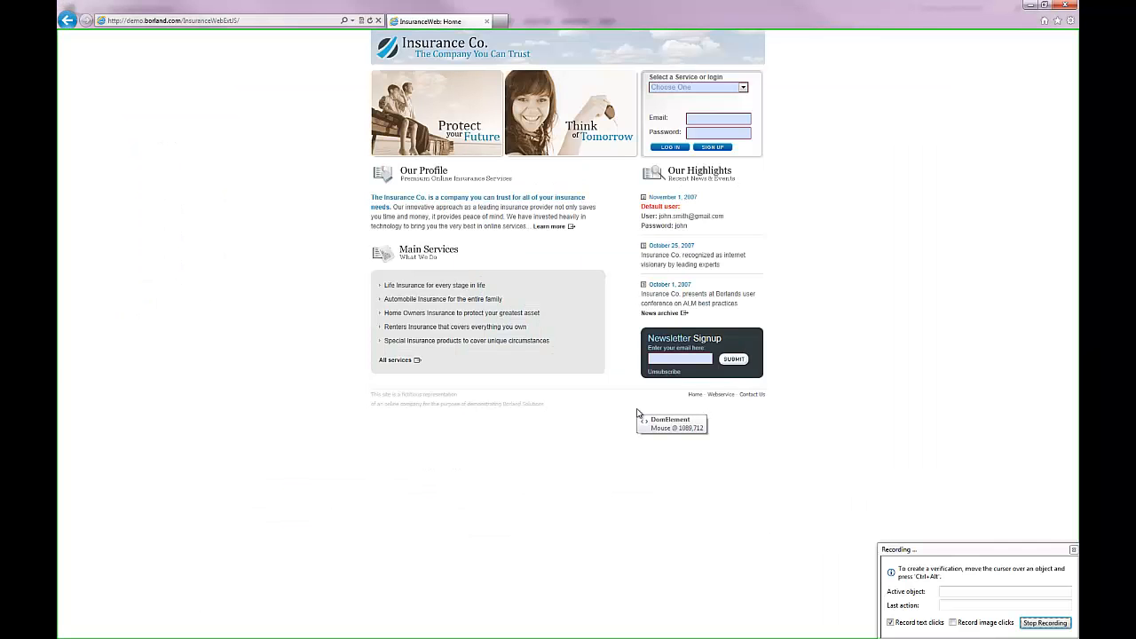
mouse_move(783, 466)
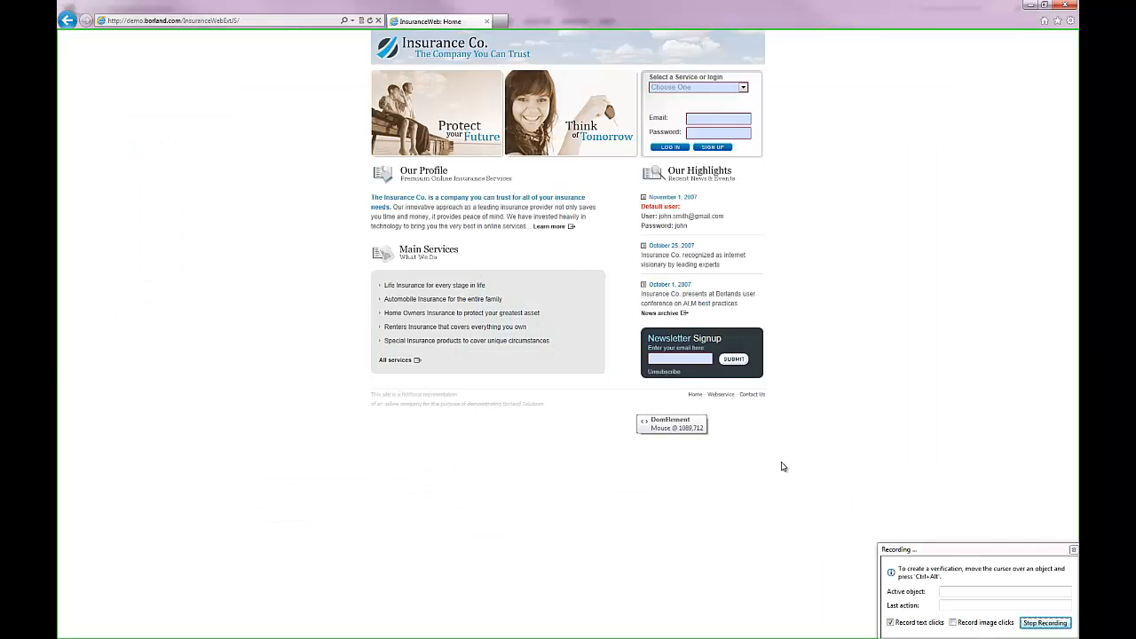
mouse_move(844, 344)
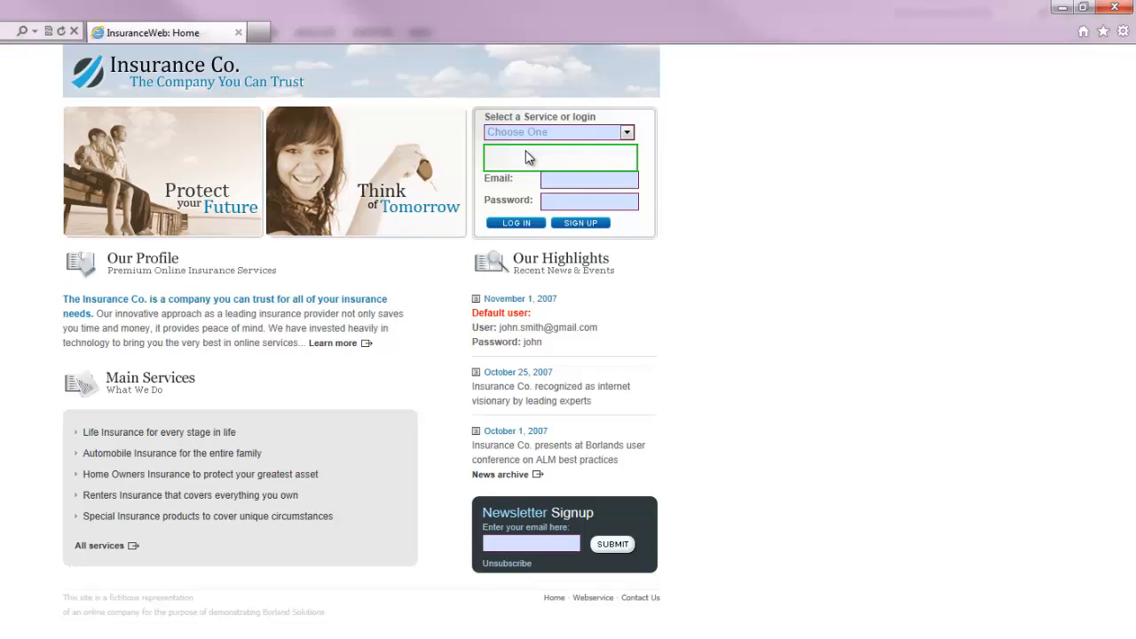
mouse_move(614, 401)
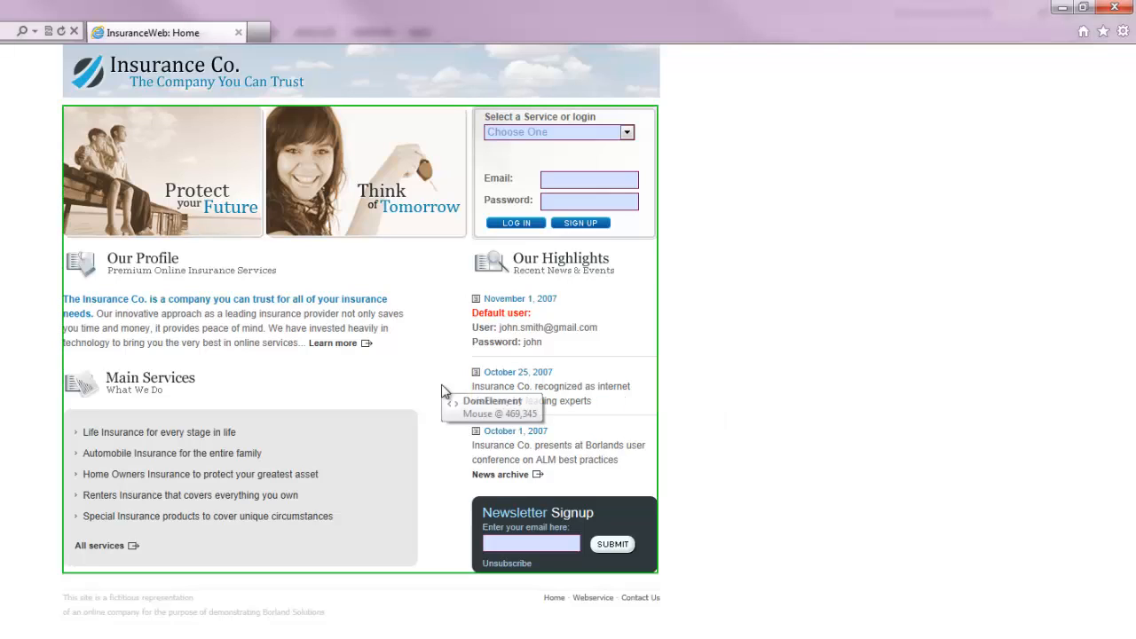
mouse_move(461, 342)
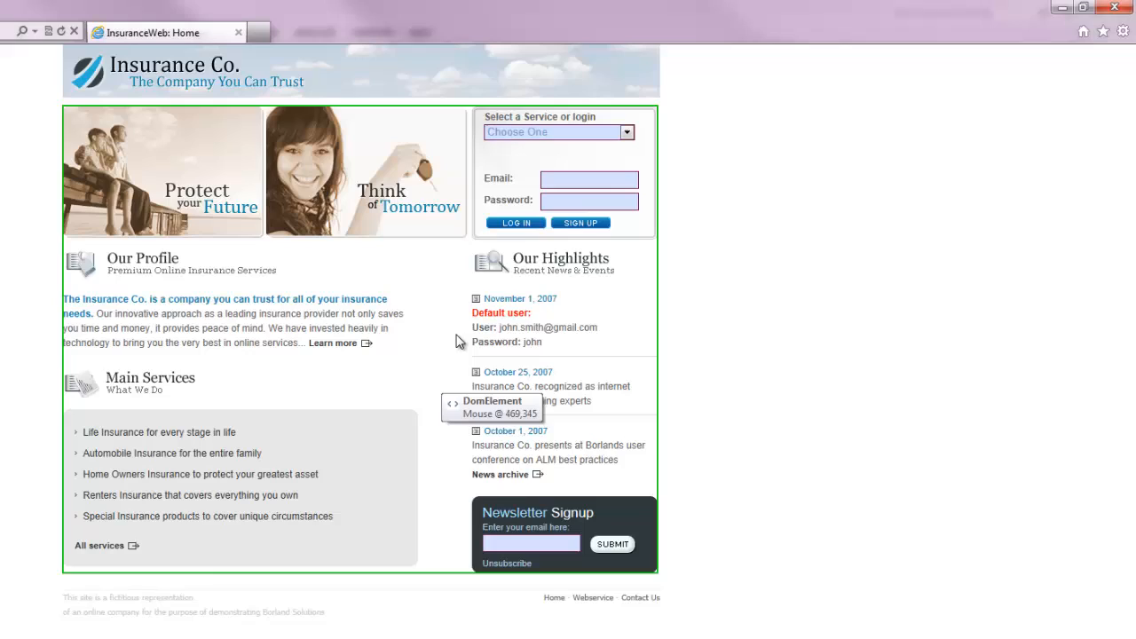
mouse_move(515, 223)
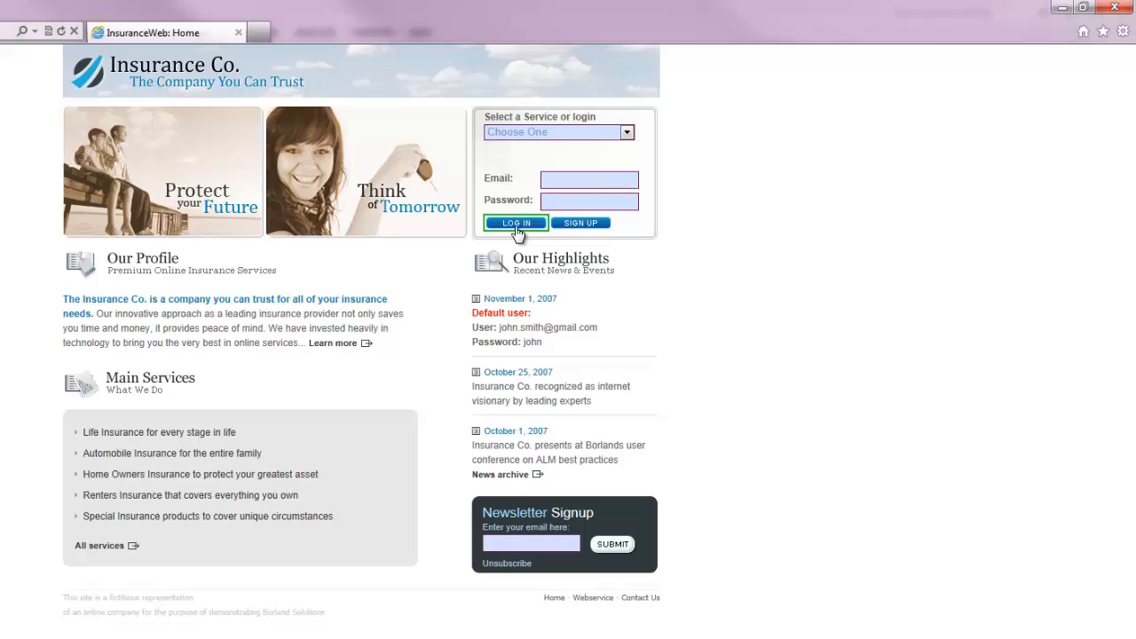
Submit the login form with empty e-mail and password fields to trigger the warnings
click(516, 223)
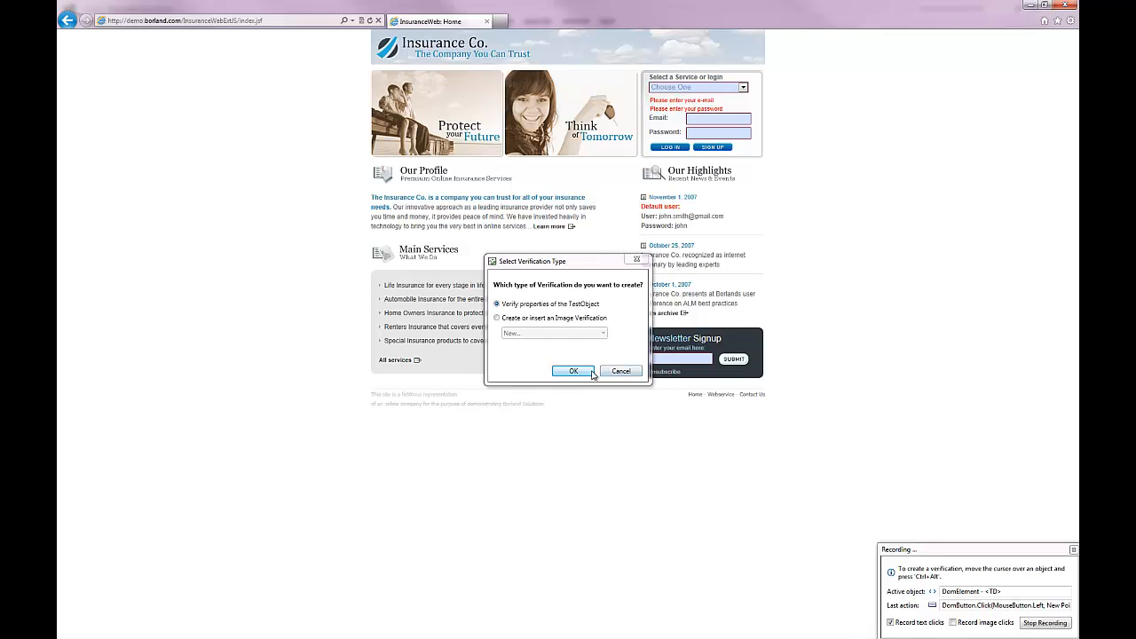
Verify the Text property of the e-mail warning, then stop recording
click(573, 371)
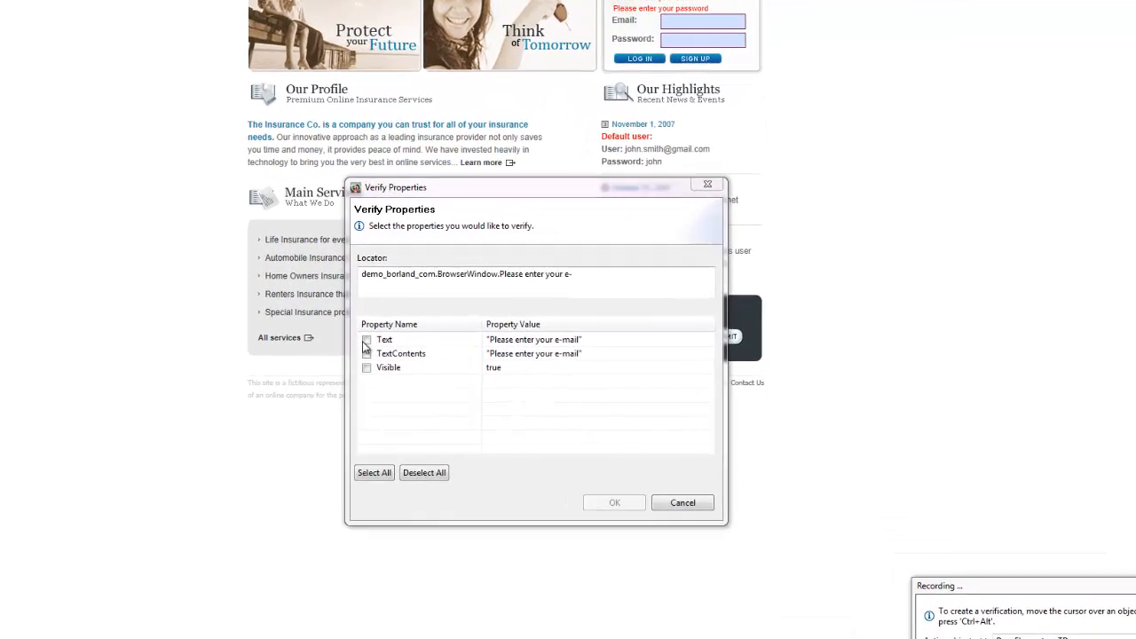
click(614, 503)
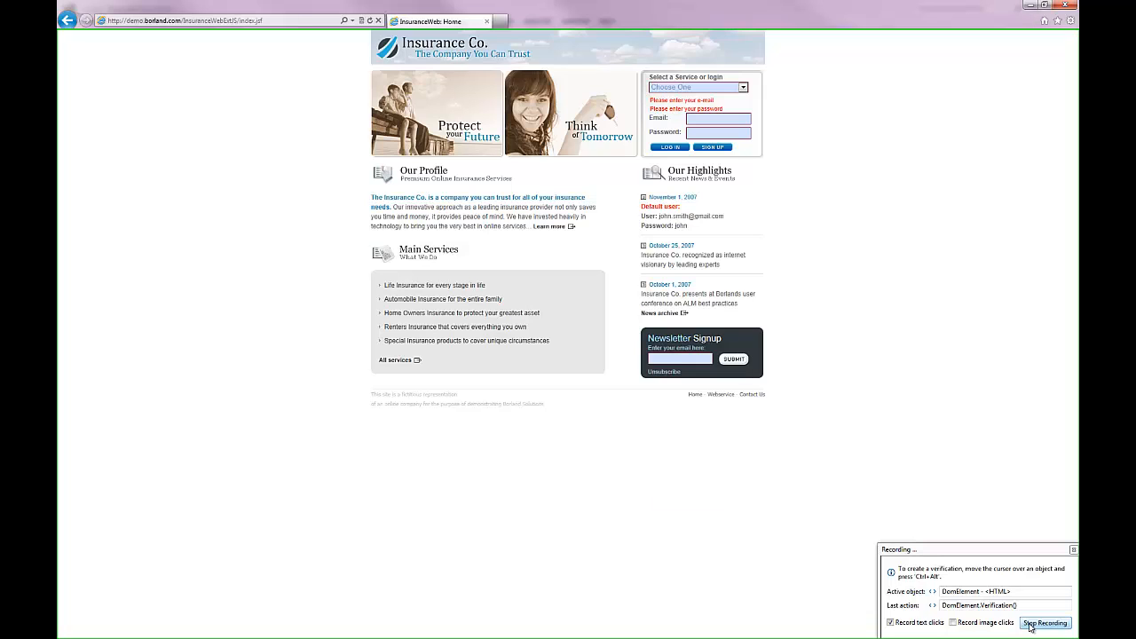
click(1047, 623)
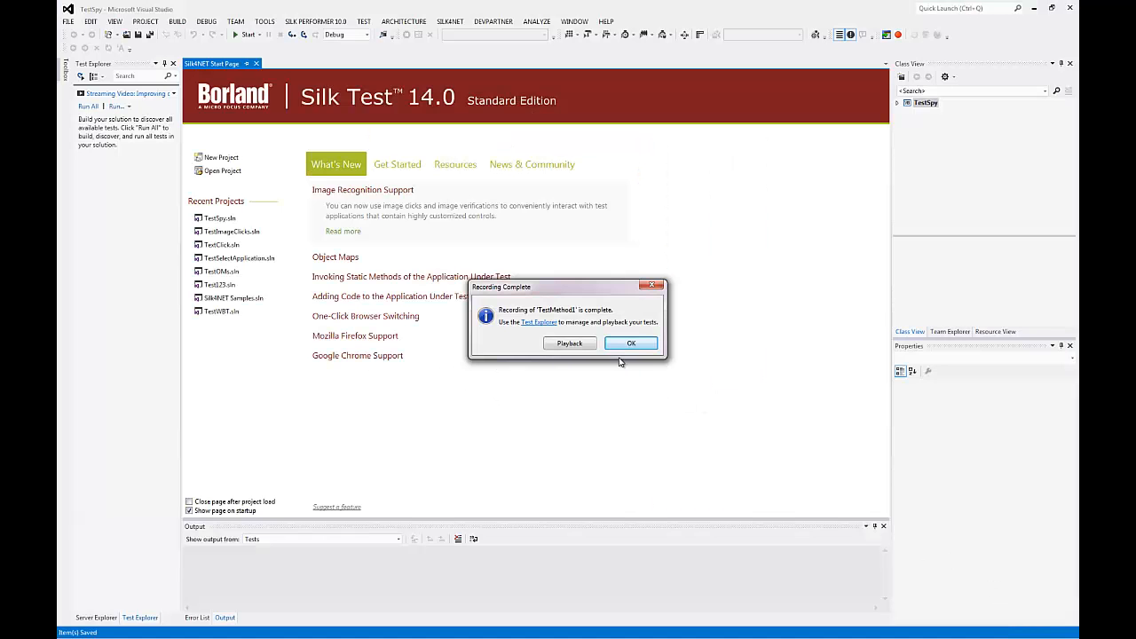
Dismiss the completion message and bring up actions on the e-mail warning assertion's locator
click(632, 343)
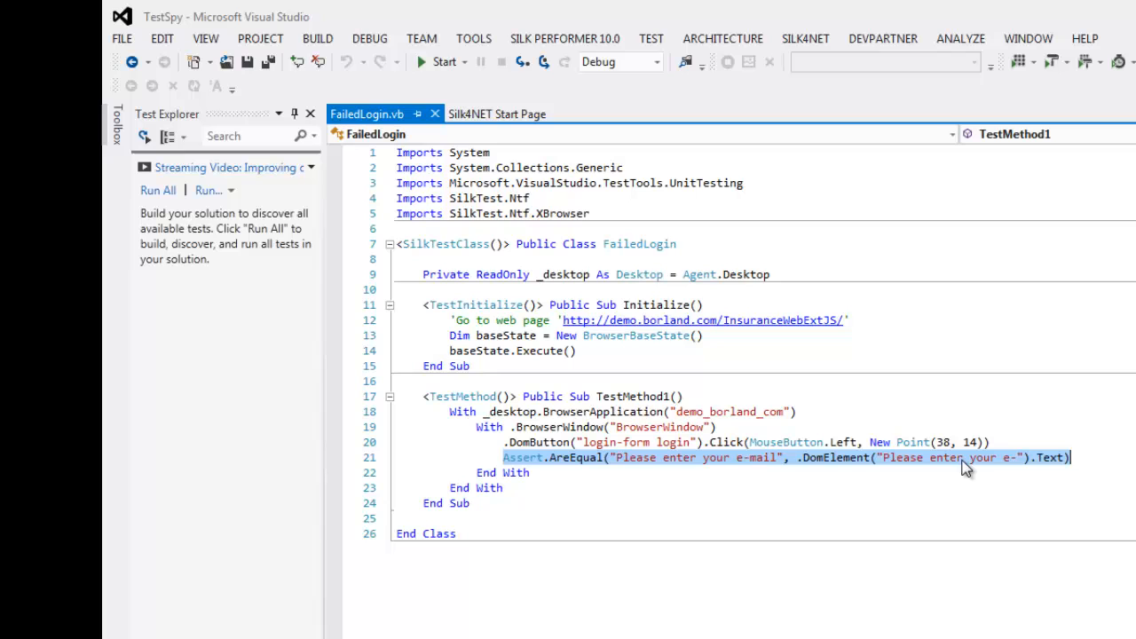
click(900, 458)
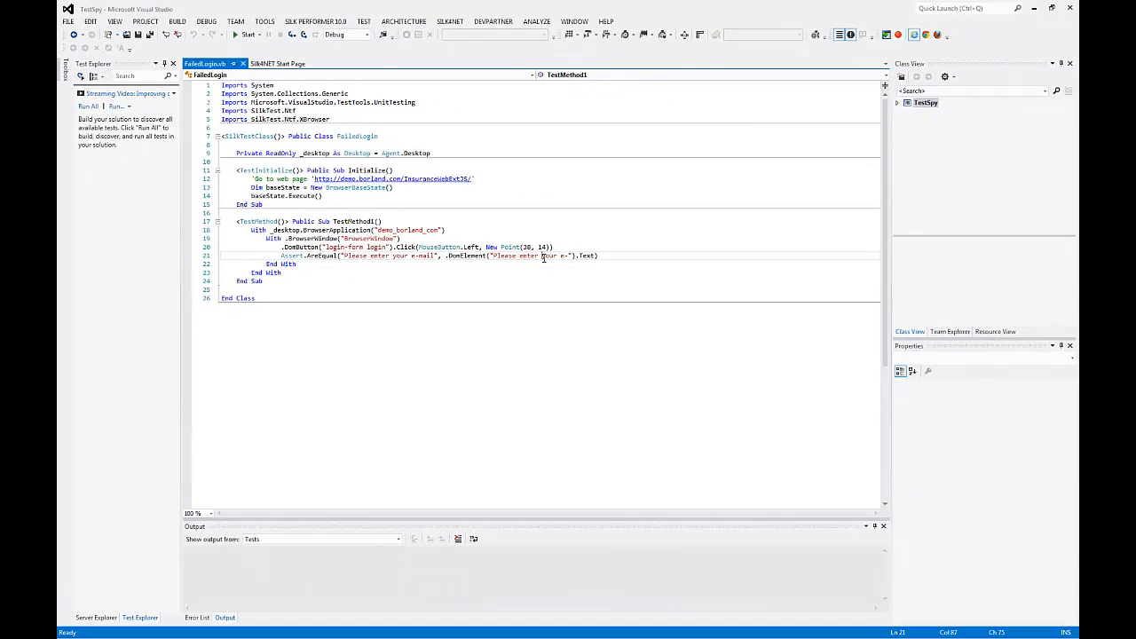
right_click(544, 258)
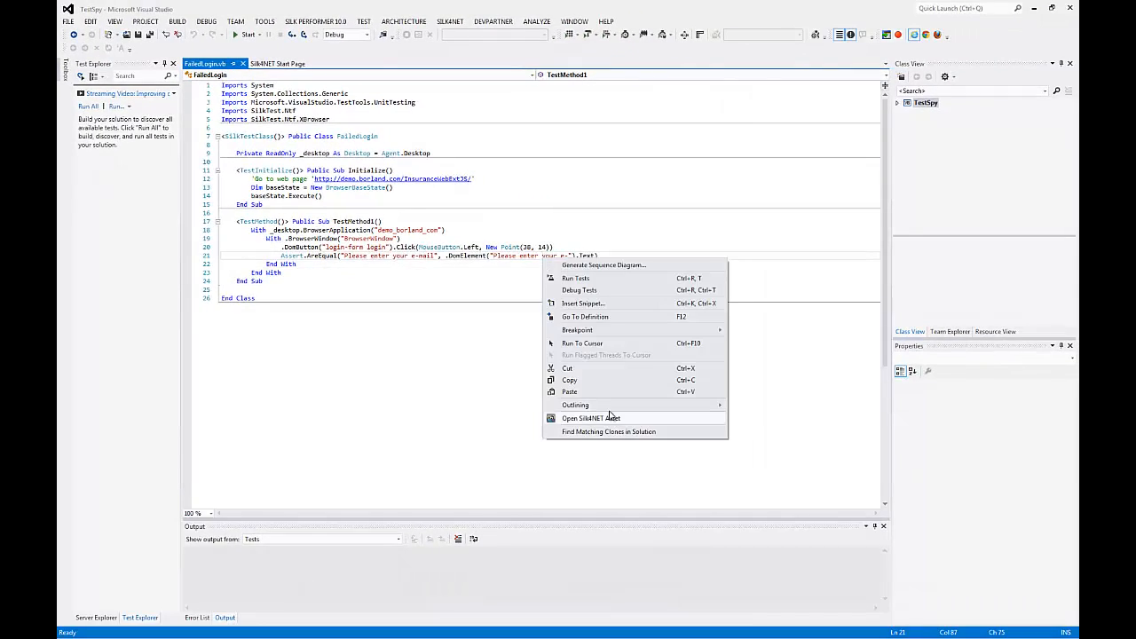
Open the demo_borland_com object map and edit the 'Please enter your e-' locator path
click(589, 419)
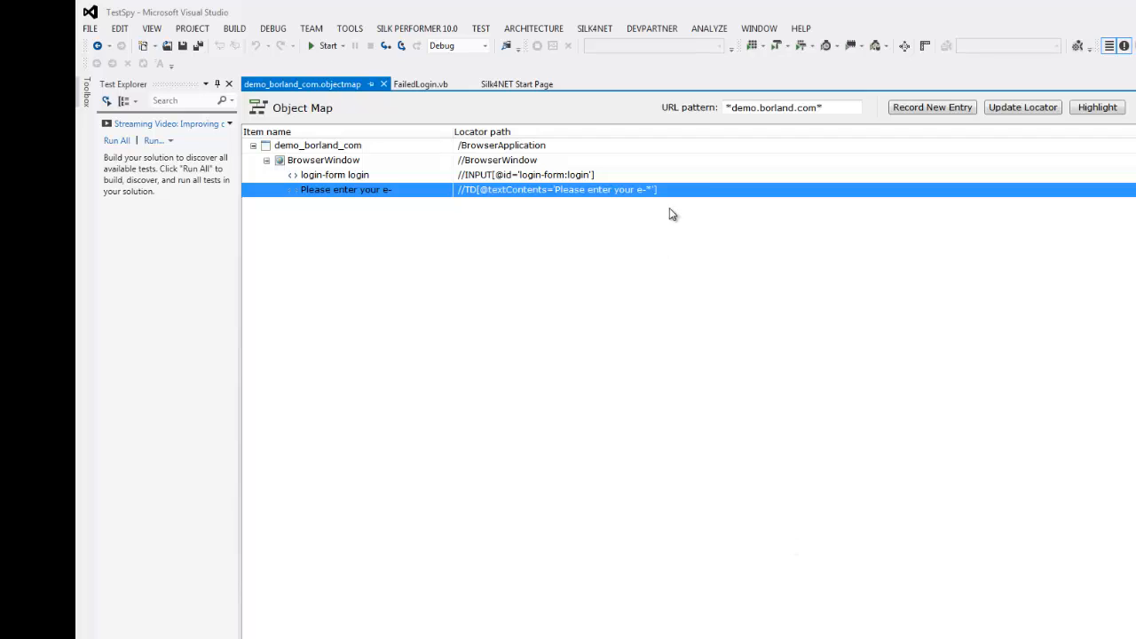
double_click(560, 190)
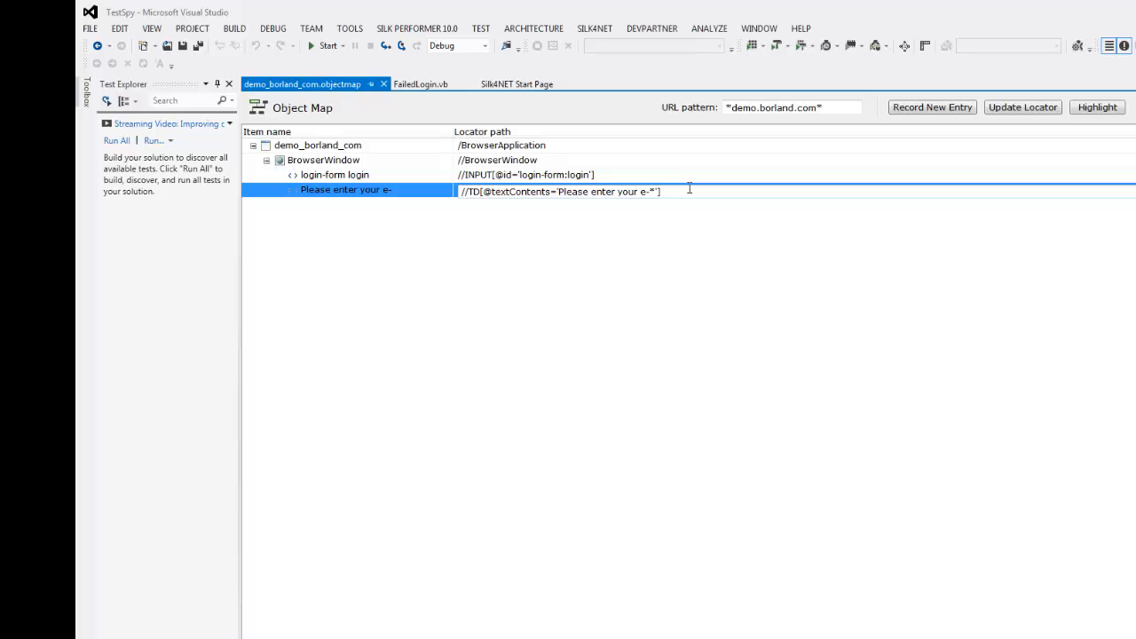
mouse_move(988, 123)
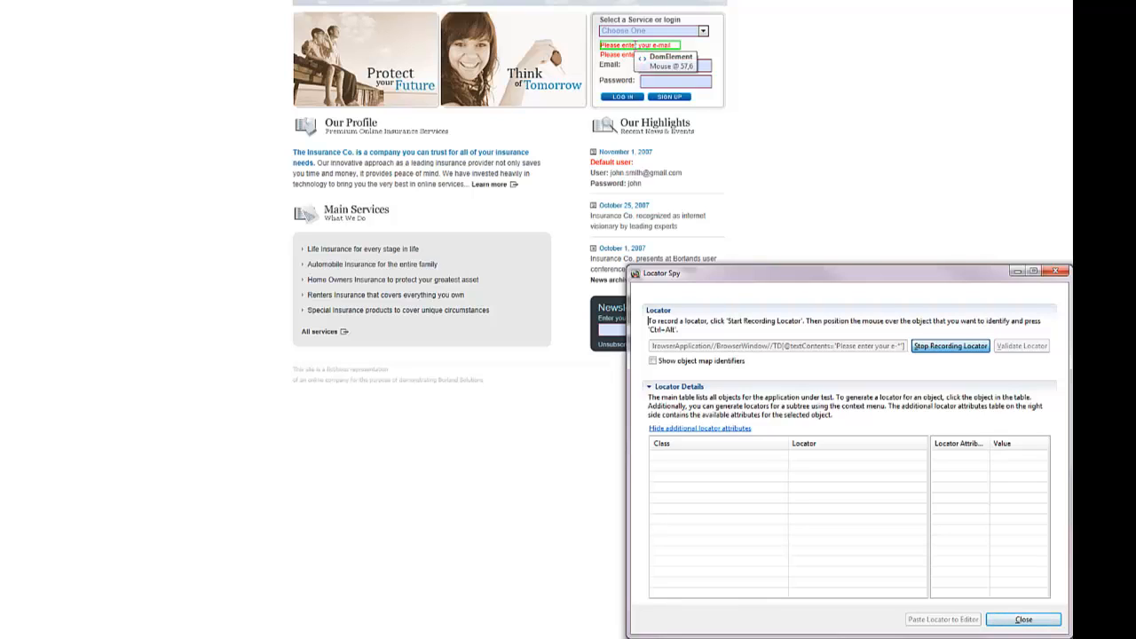
click(954, 345)
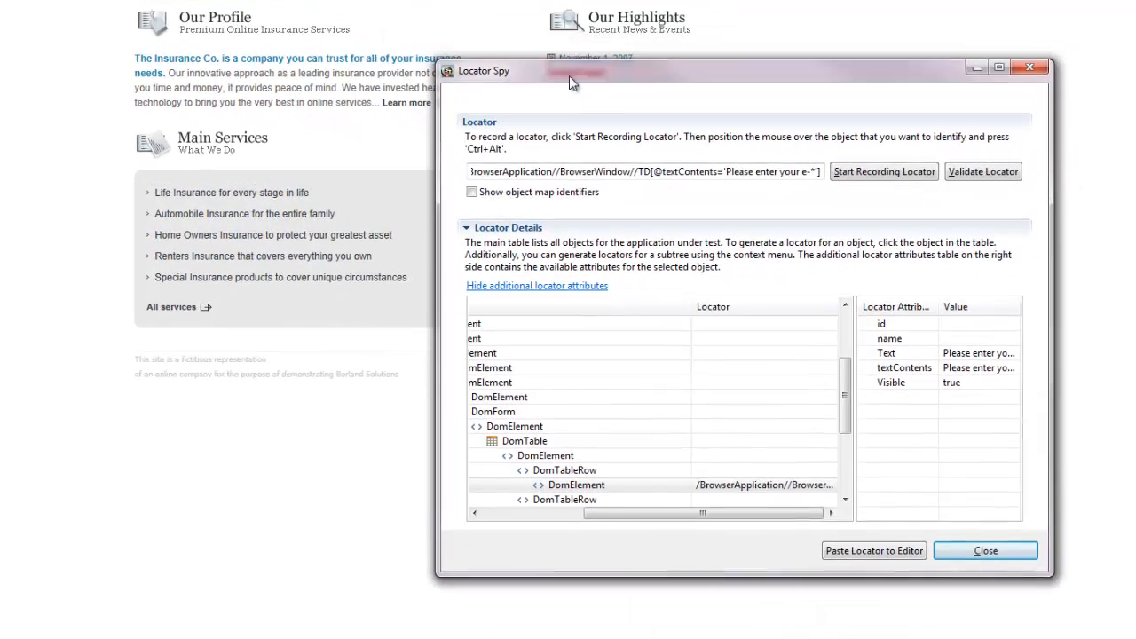
click(576, 497)
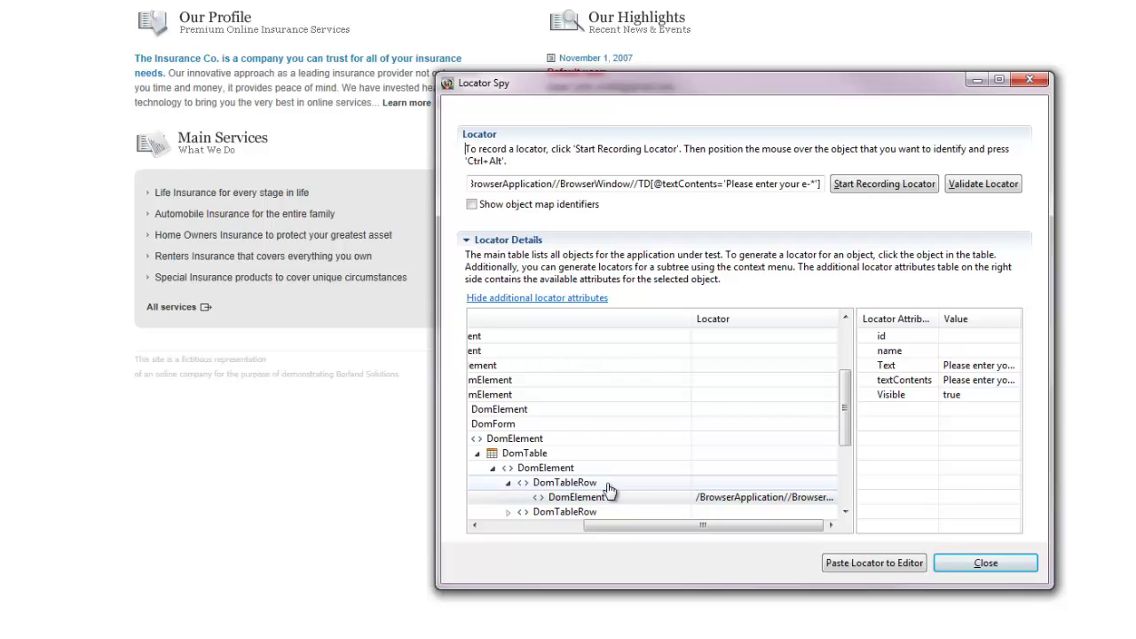
click(564, 482)
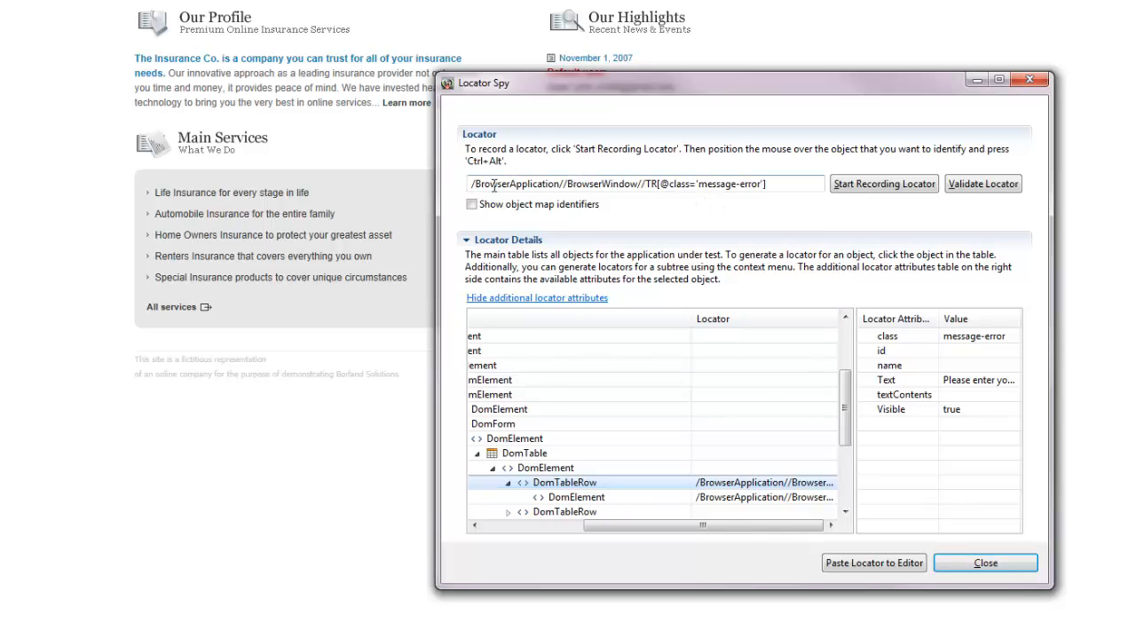
triple_click(620, 184)
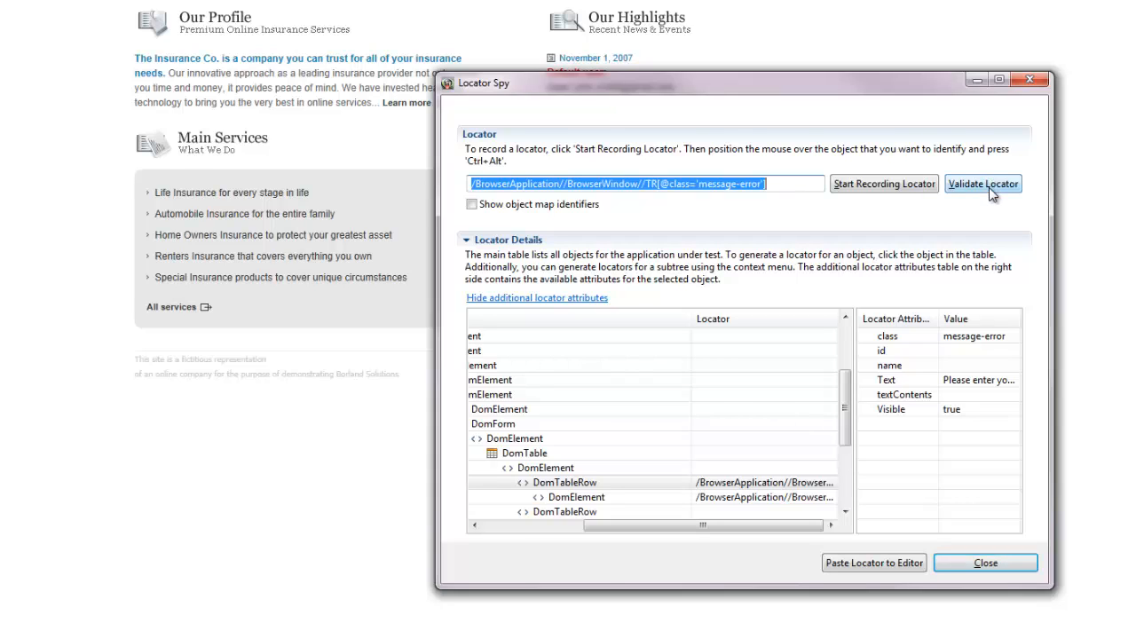
click(983, 185)
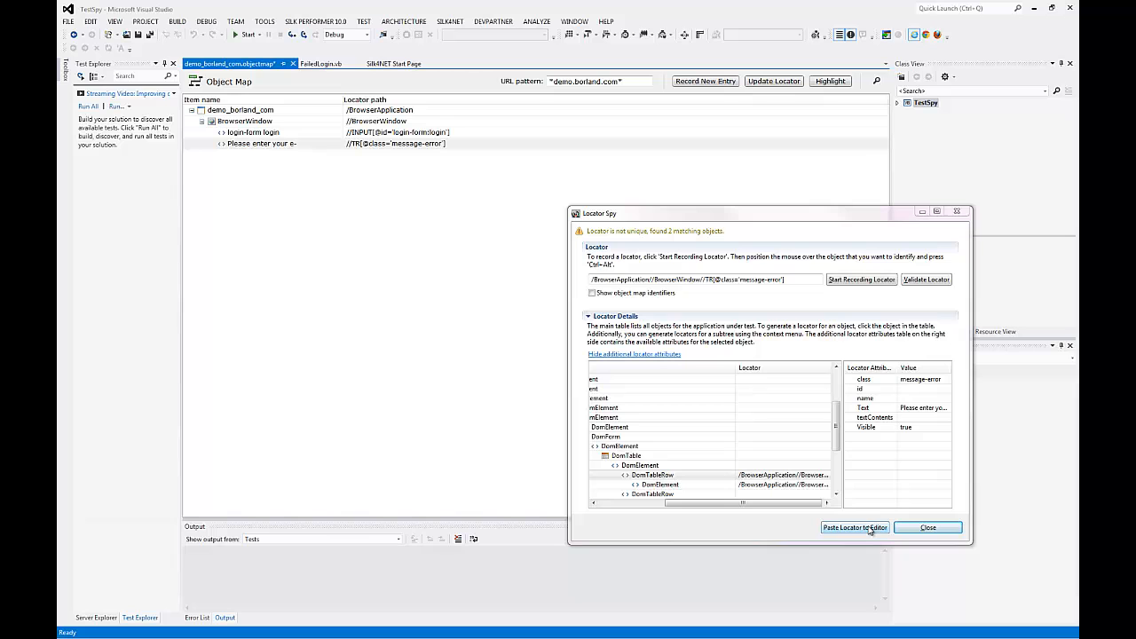
Paste the message-error locator into the object map and return to FailedLogin.vb
click(928, 527)
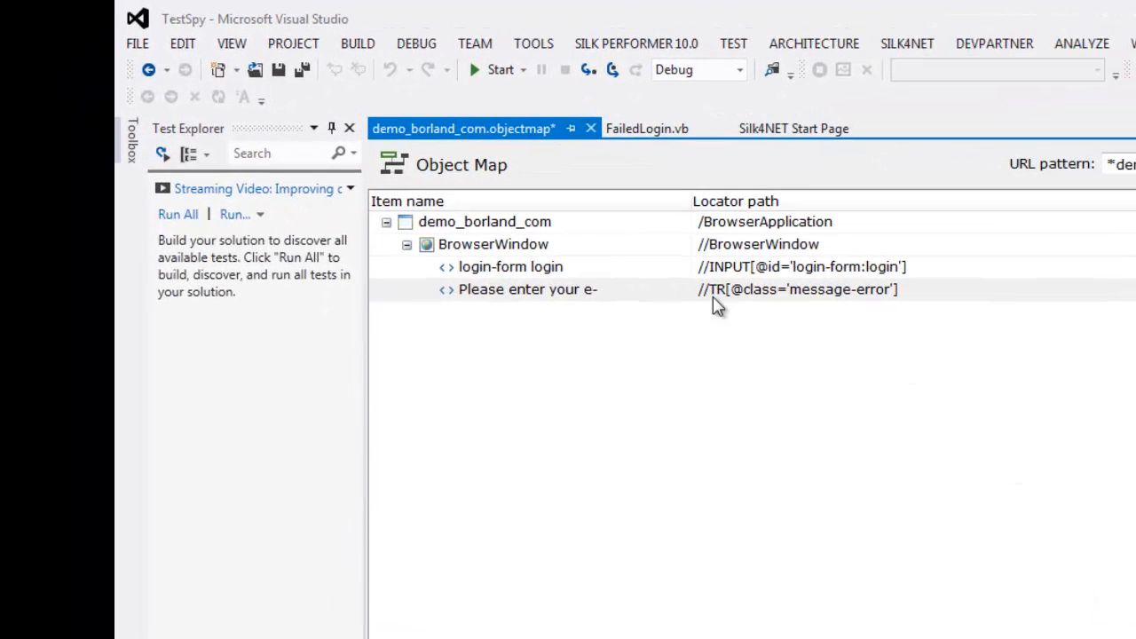
click(527, 290)
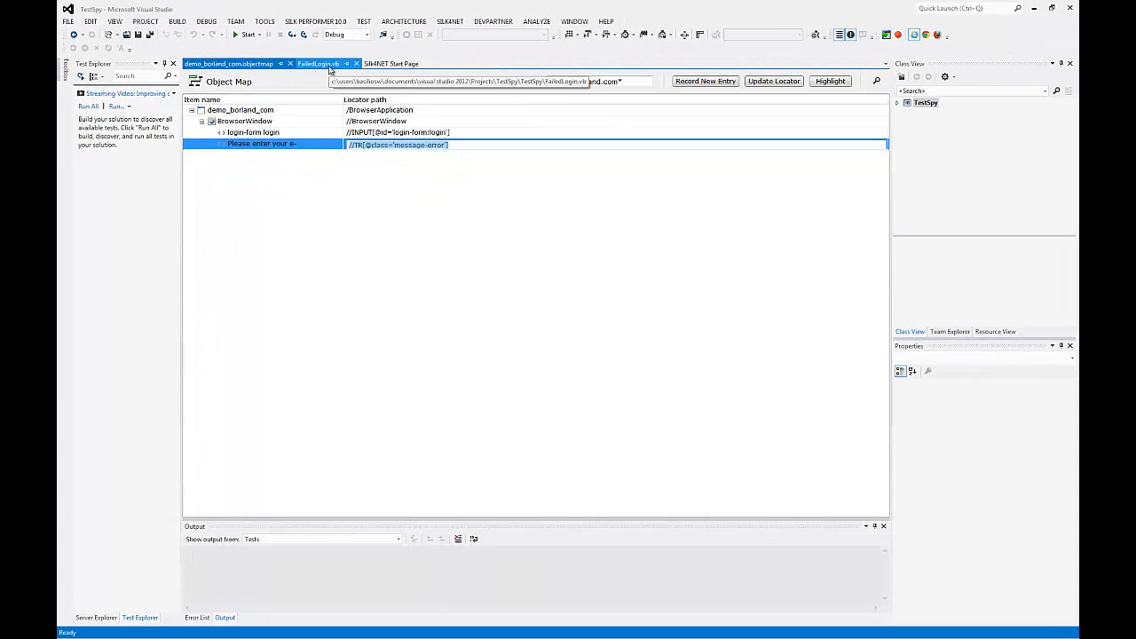
click(321, 63)
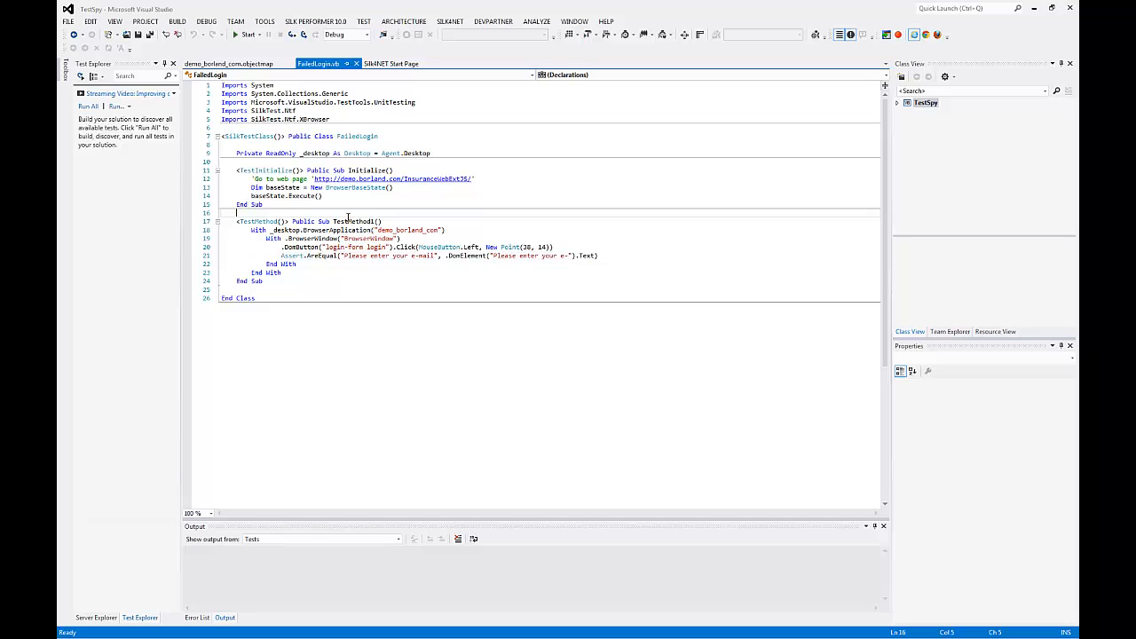
Run TestMethod1 from the code editor's context menu
right_click(350, 221)
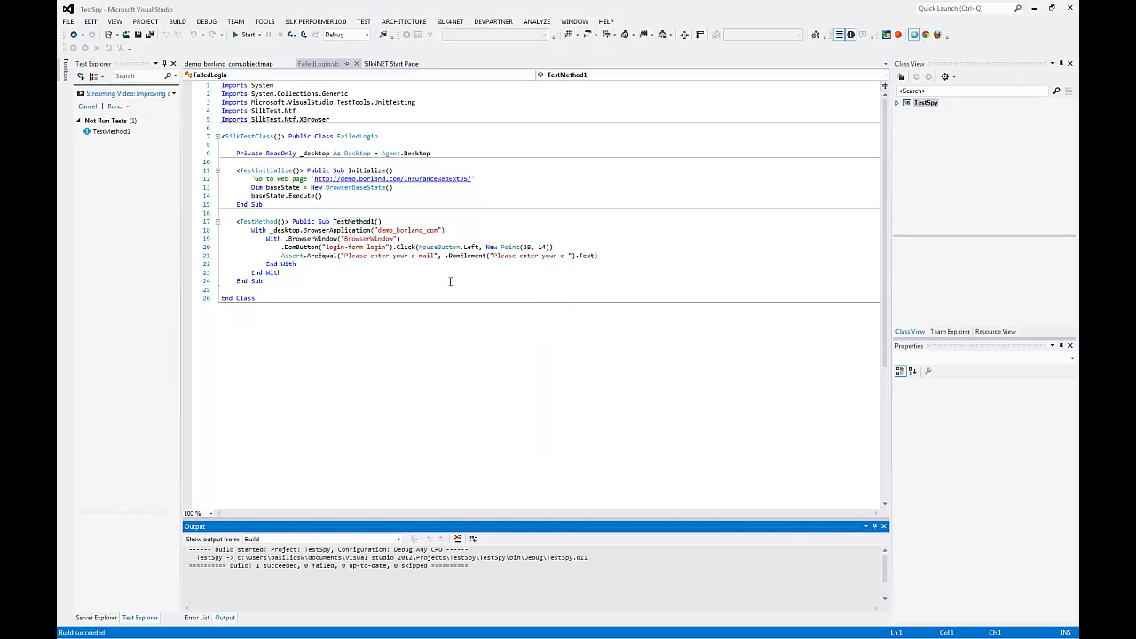
click(239, 35)
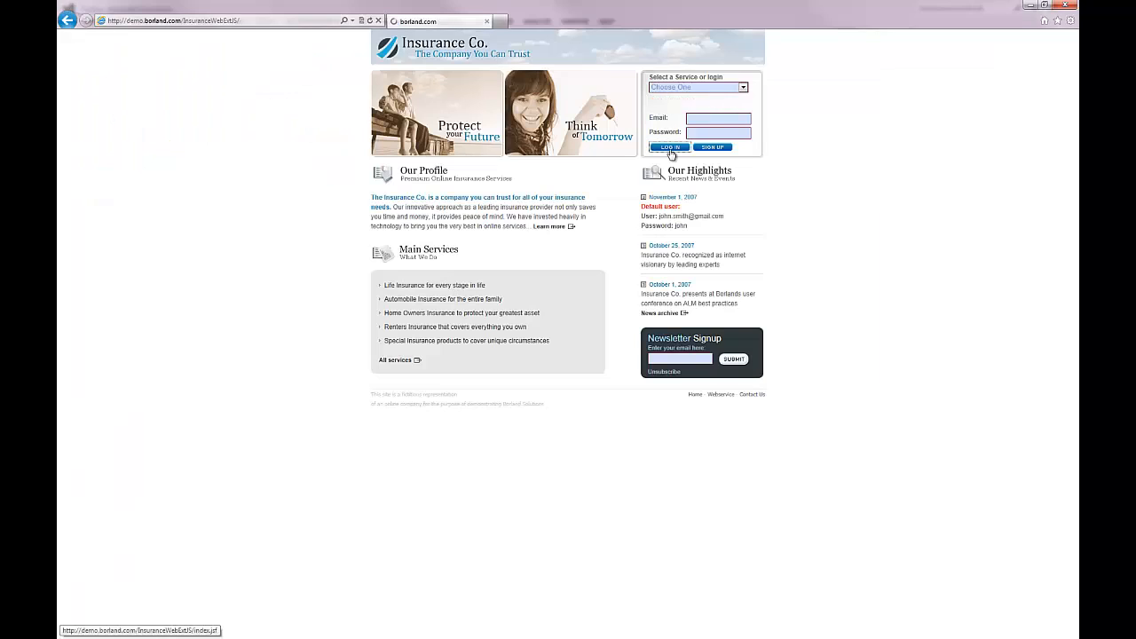